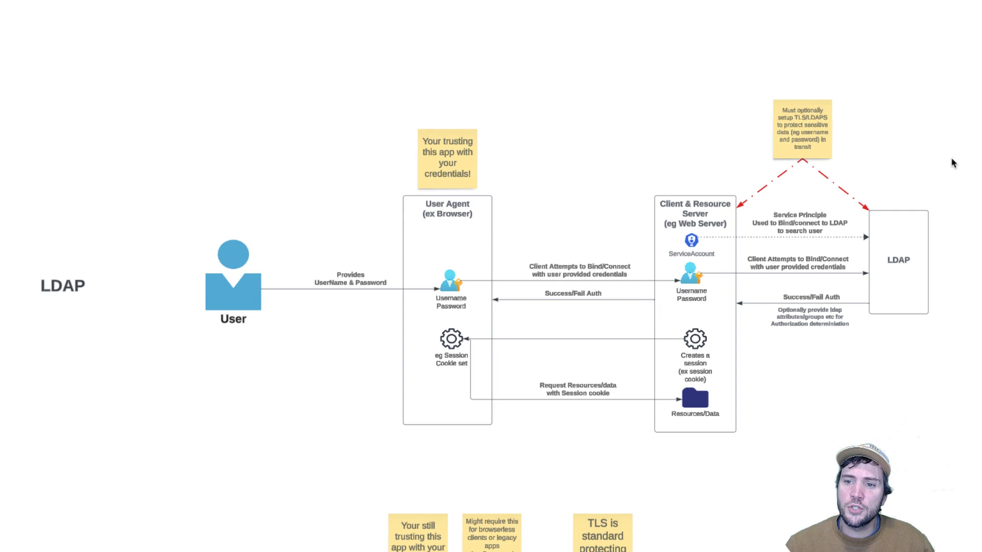
pyautogui.moveTo(838, 186)
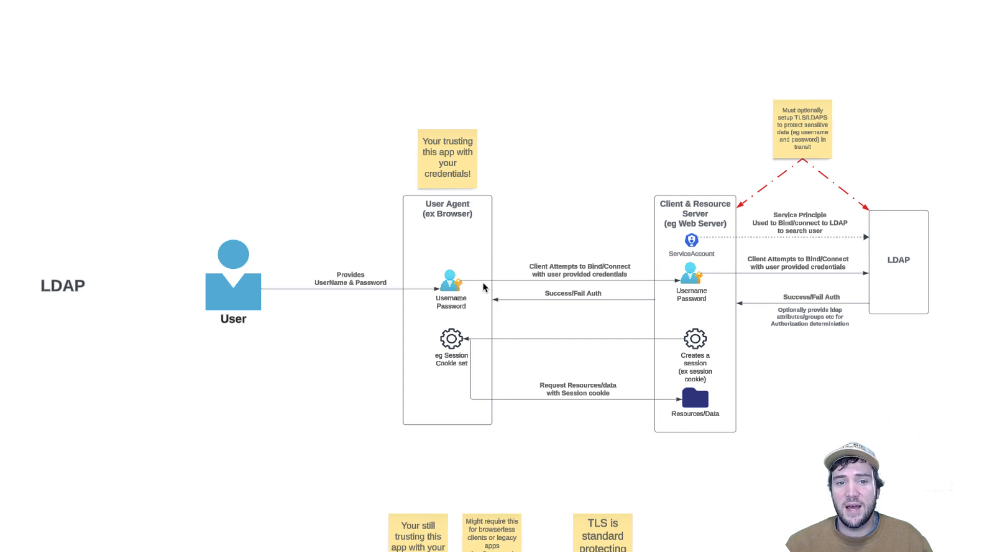
pyautogui.moveTo(689, 277)
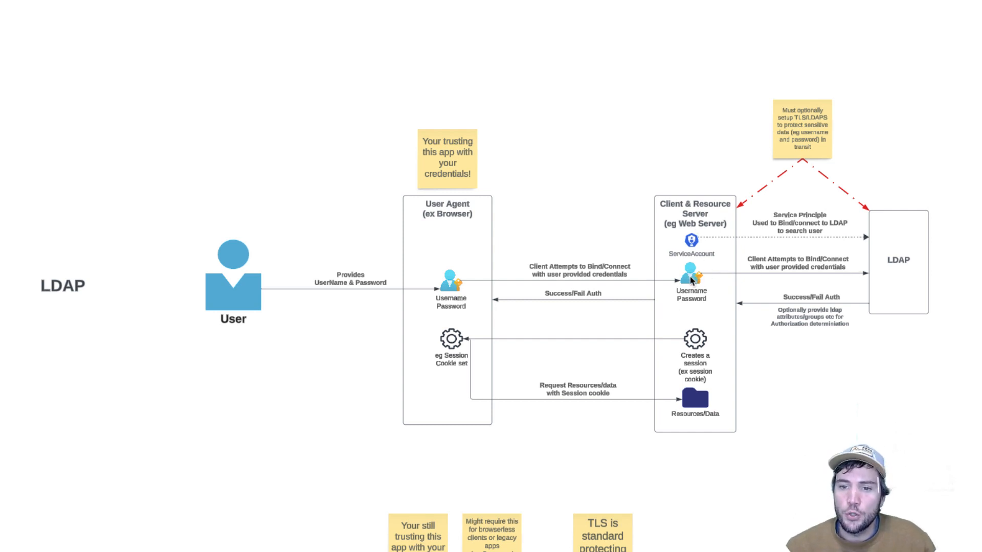
pyautogui.moveTo(722, 311)
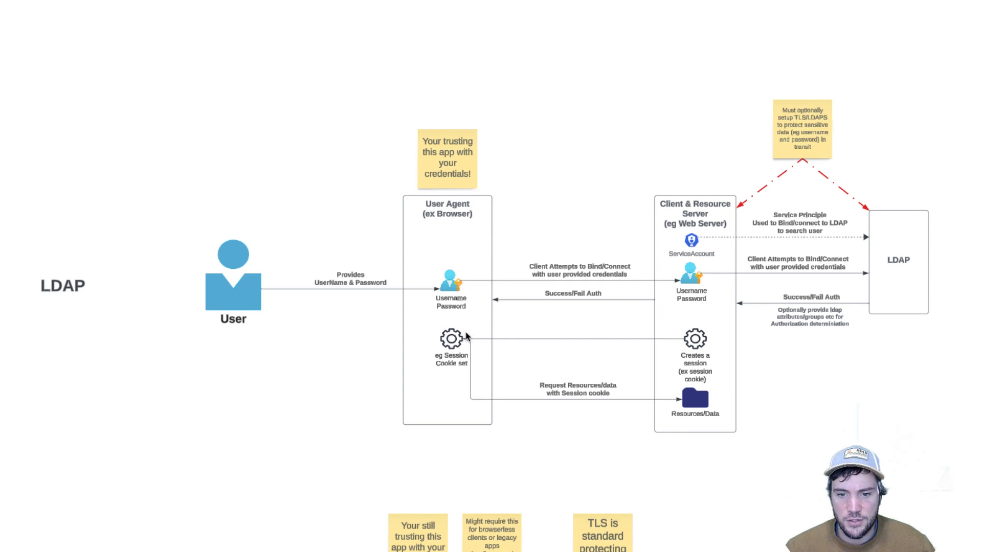
pyautogui.moveTo(906, 172)
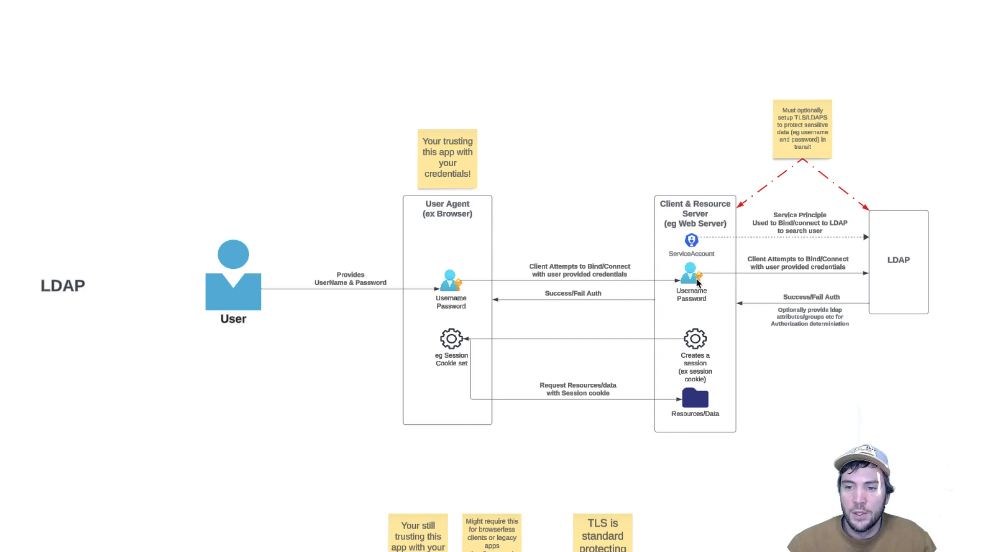
pyautogui.scroll(-3)
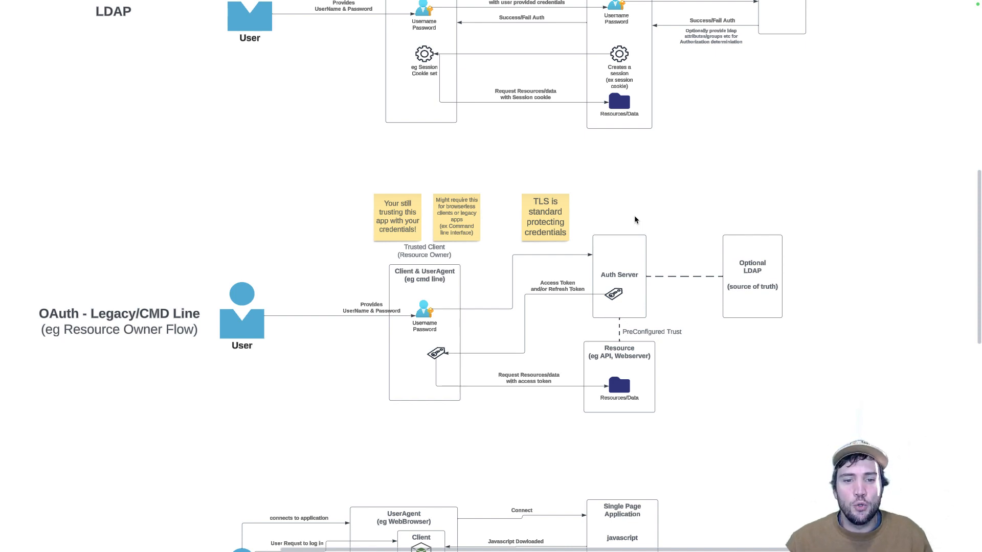
pyautogui.moveTo(401, 297)
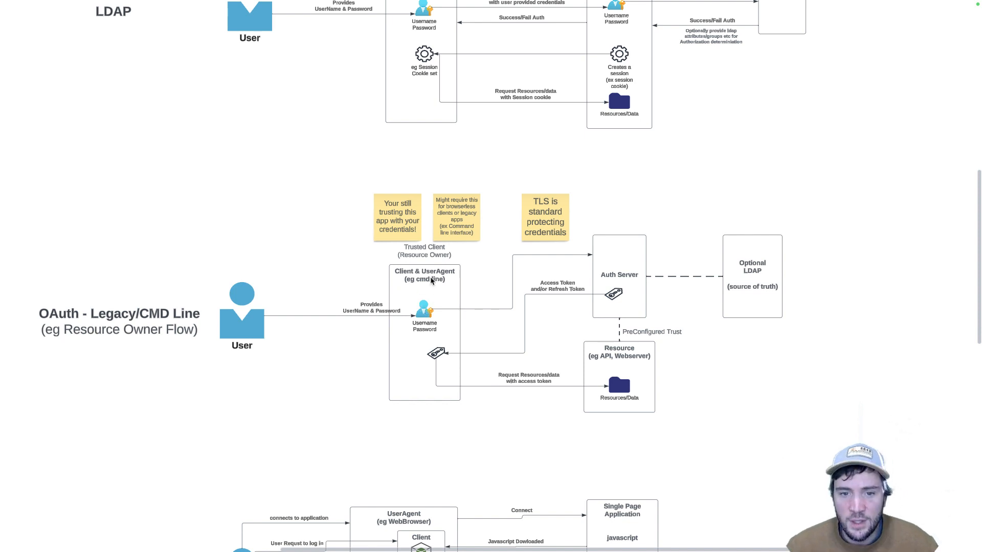
pyautogui.moveTo(431, 311)
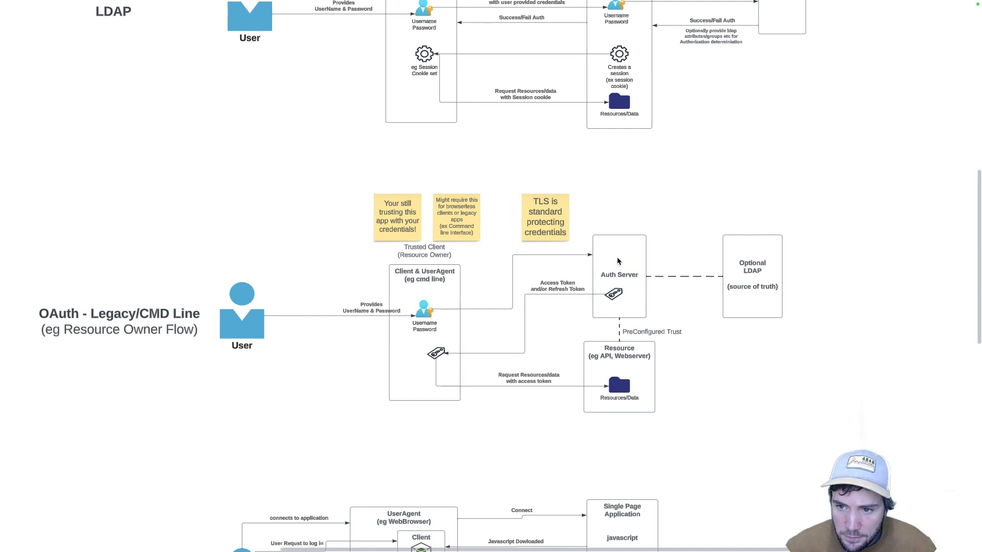
pyautogui.moveTo(621, 292)
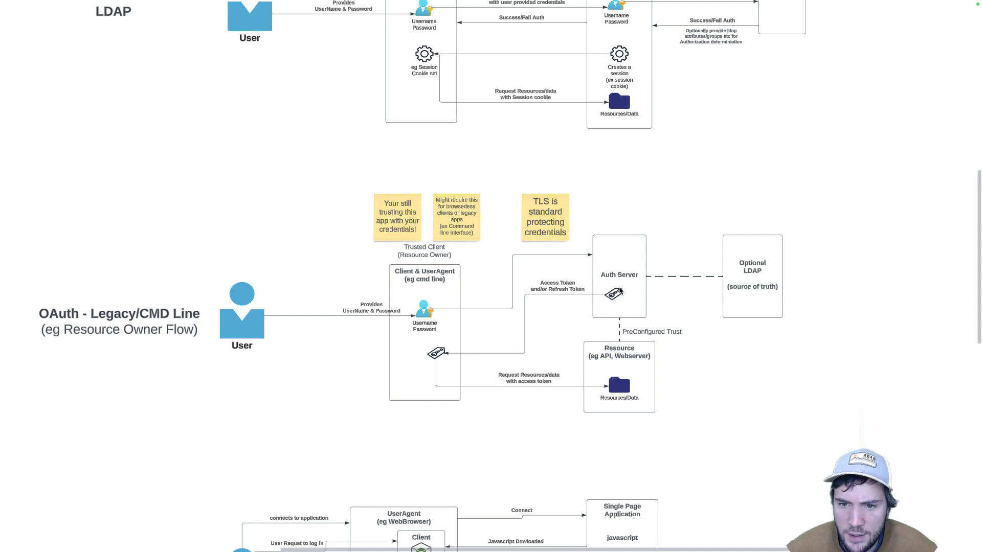
pyautogui.moveTo(622, 298)
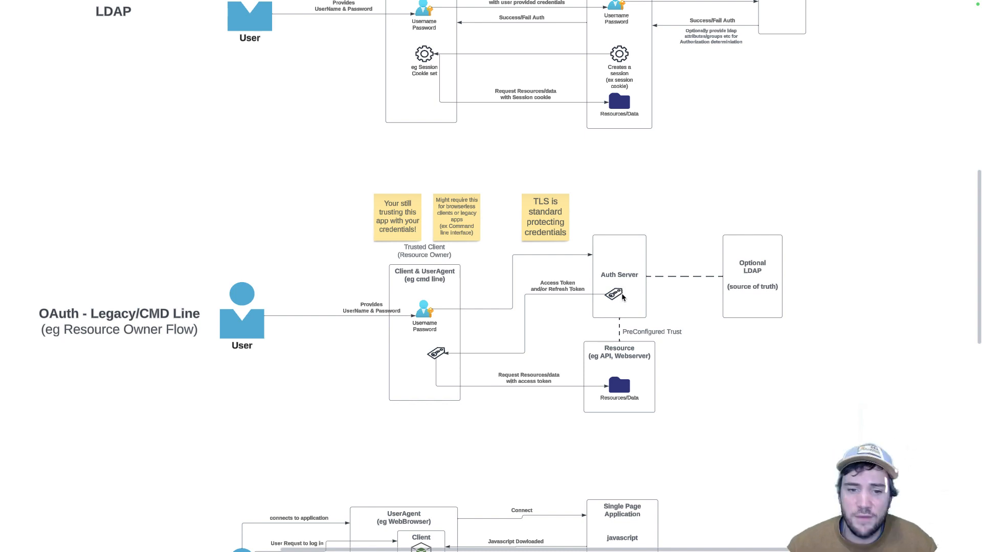
pyautogui.moveTo(531, 313)
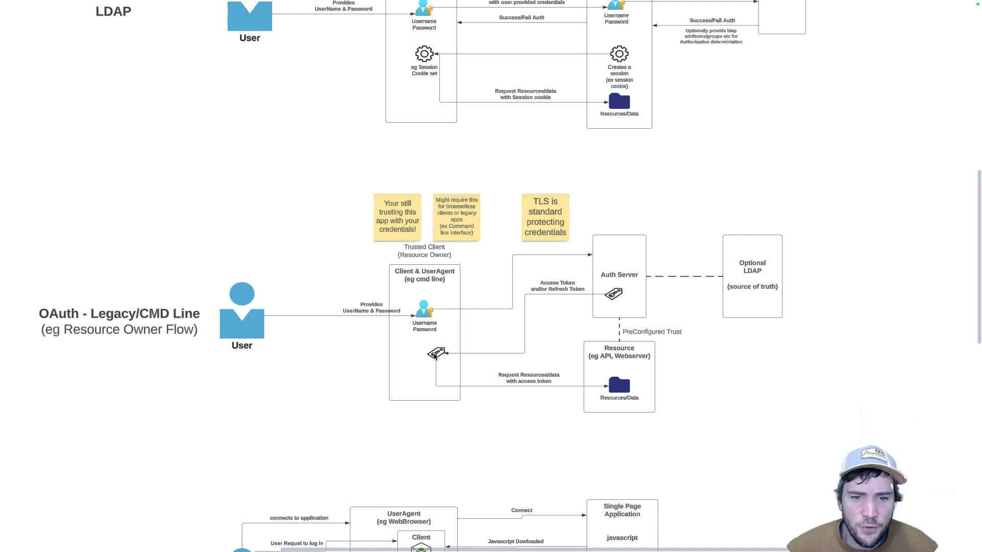
pyautogui.moveTo(444, 374)
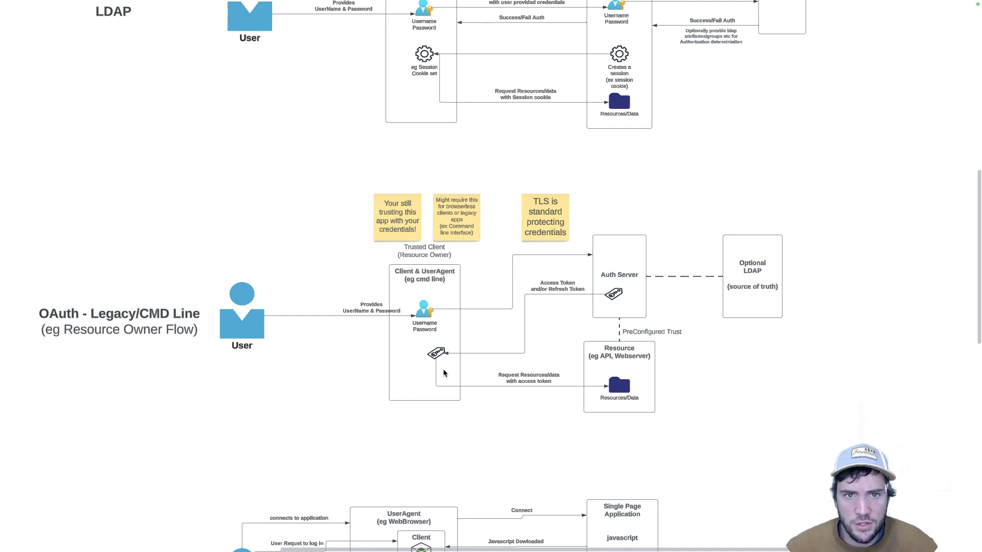
pyautogui.moveTo(432, 378)
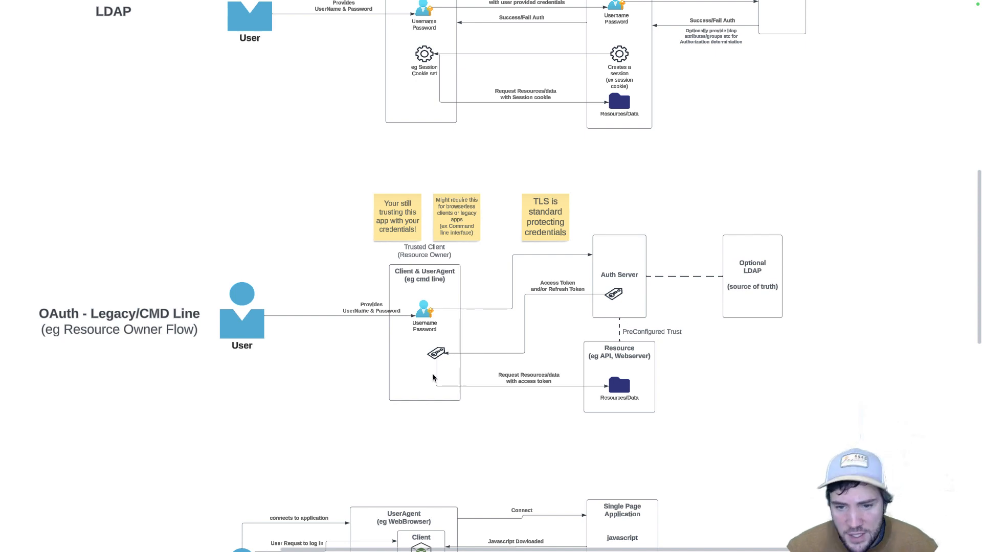
pyautogui.moveTo(596, 385)
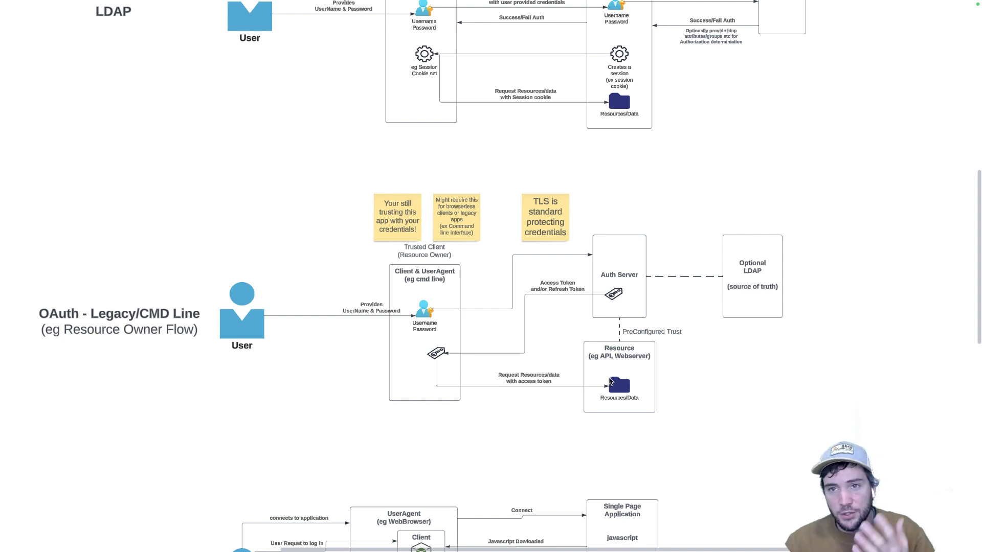
pyautogui.moveTo(605, 384)
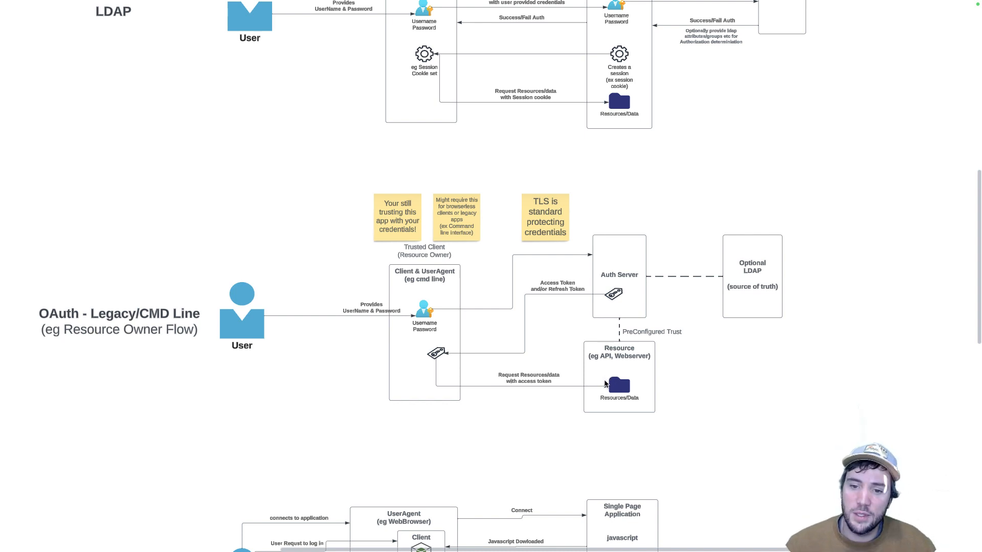
pyautogui.moveTo(602, 374)
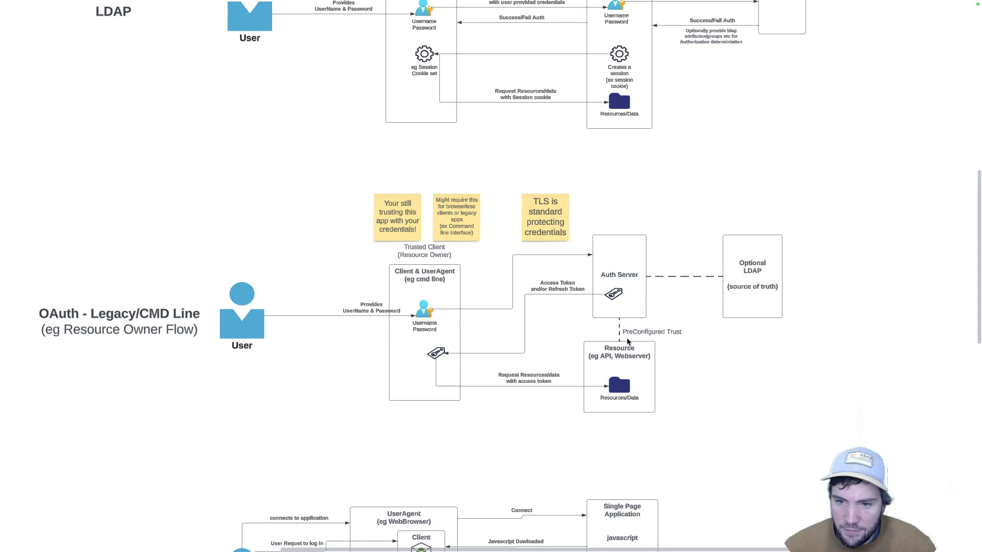
pyautogui.moveTo(595, 333)
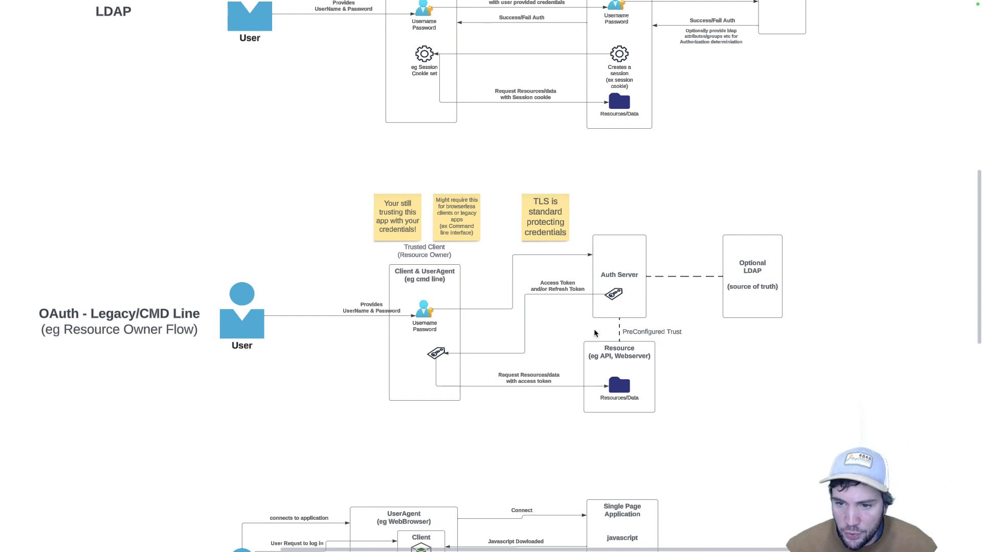
pyautogui.moveTo(612, 268)
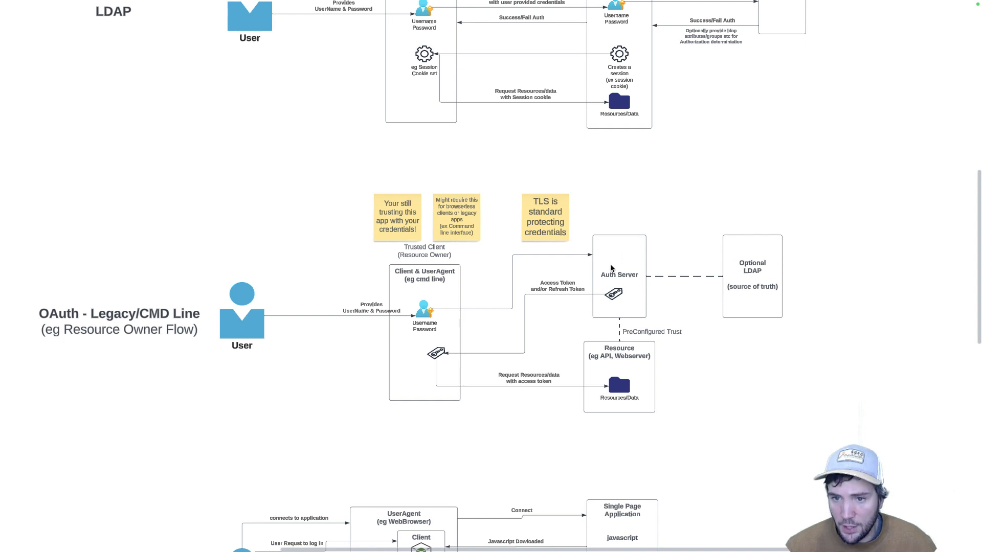
pyautogui.moveTo(636, 366)
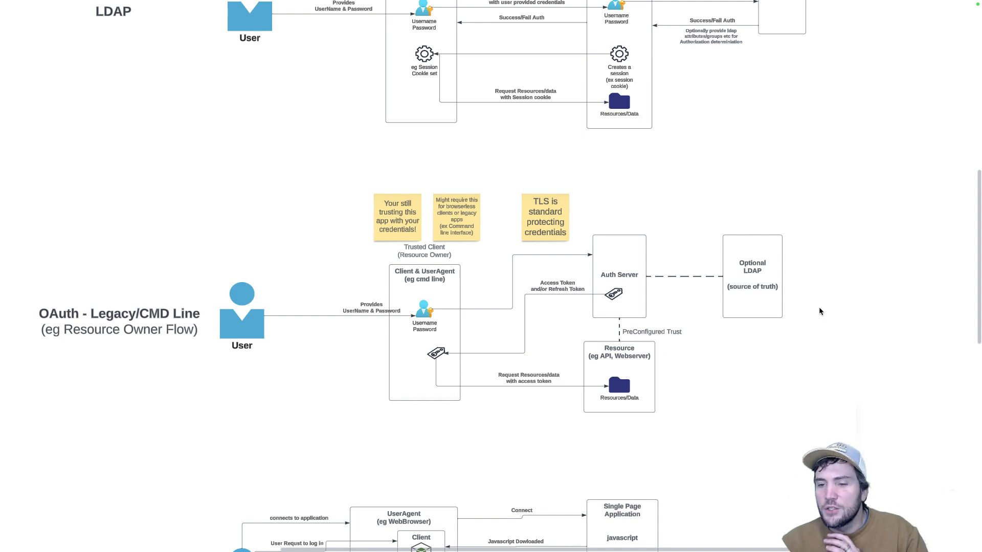
pyautogui.moveTo(781, 275)
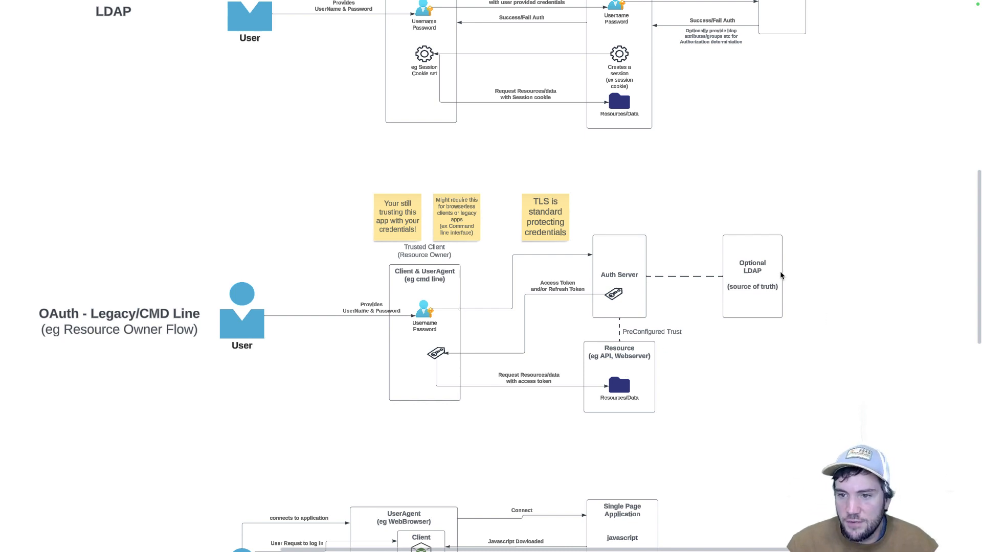
pyautogui.moveTo(653, 269)
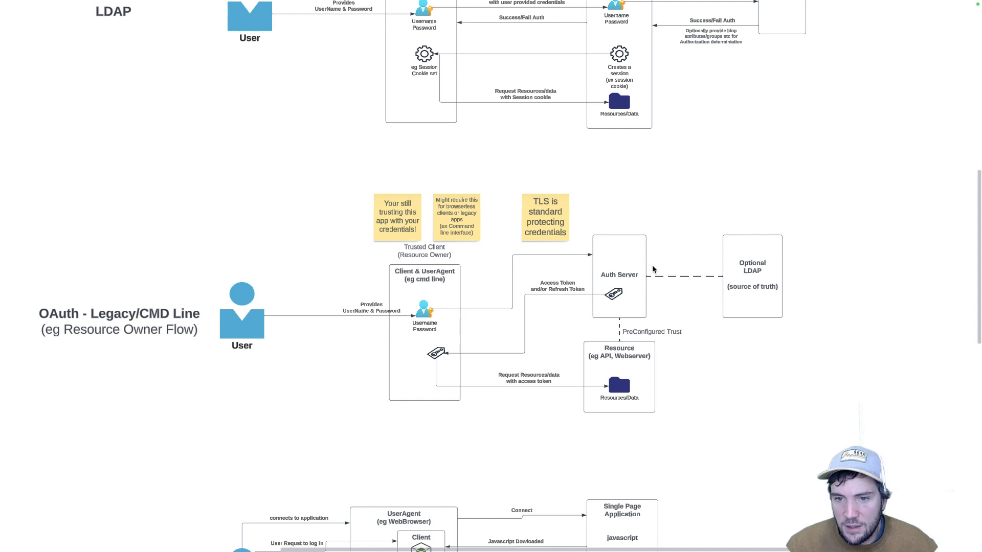
pyautogui.moveTo(631, 280)
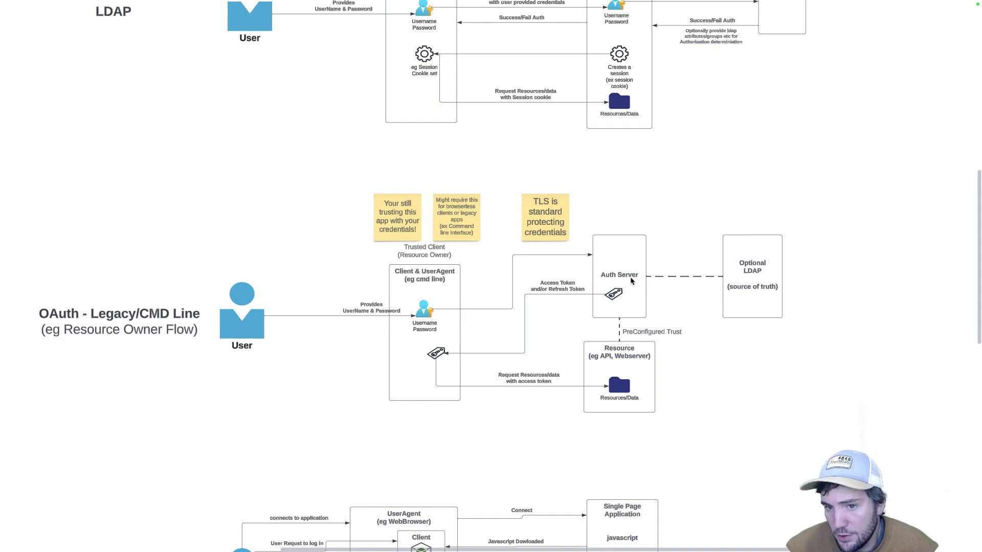
pyautogui.moveTo(773, 273)
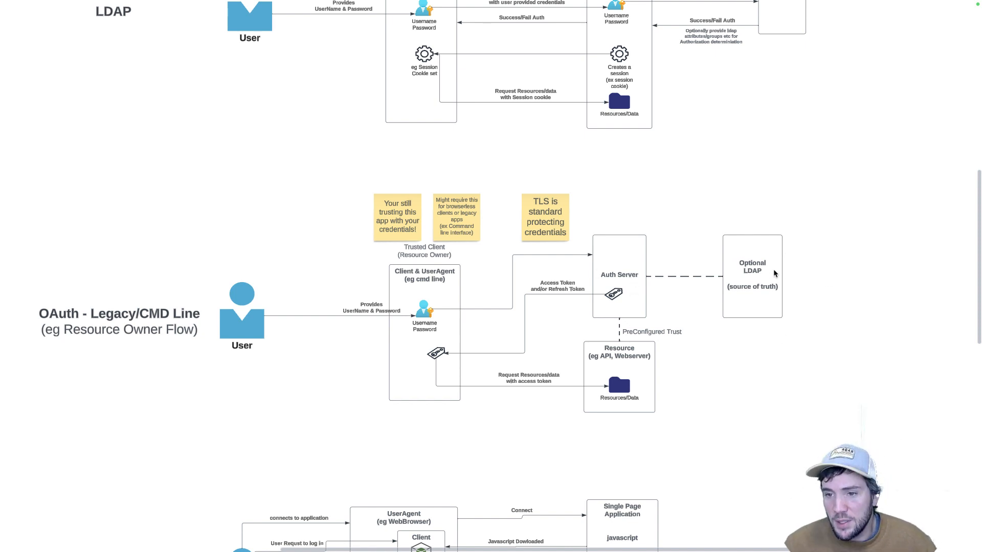
pyautogui.moveTo(764, 271)
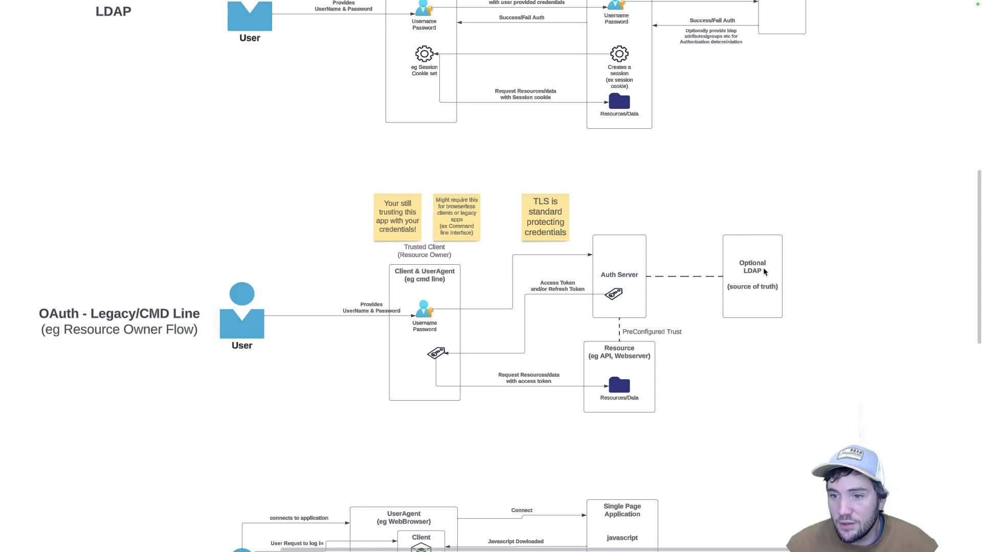
pyautogui.moveTo(768, 262)
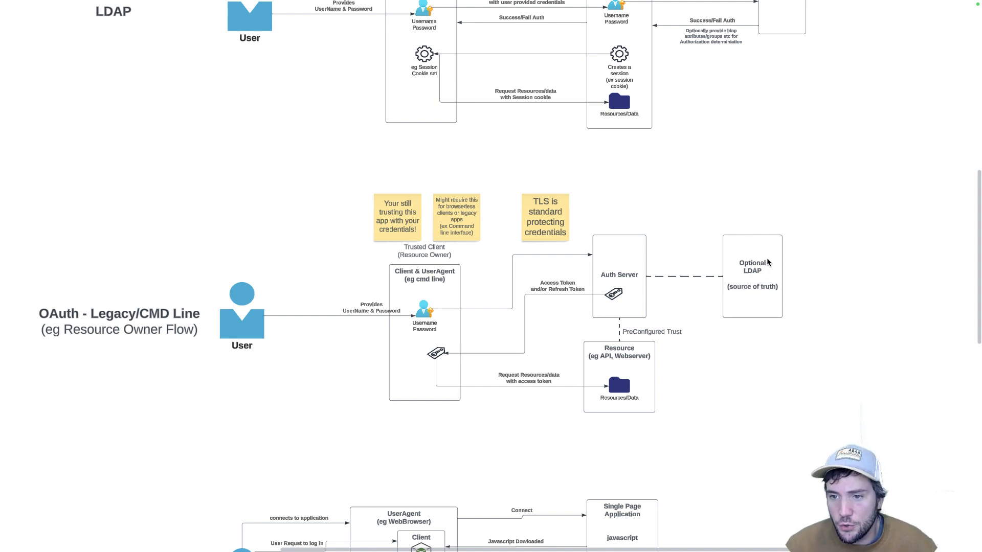
pyautogui.moveTo(619, 255)
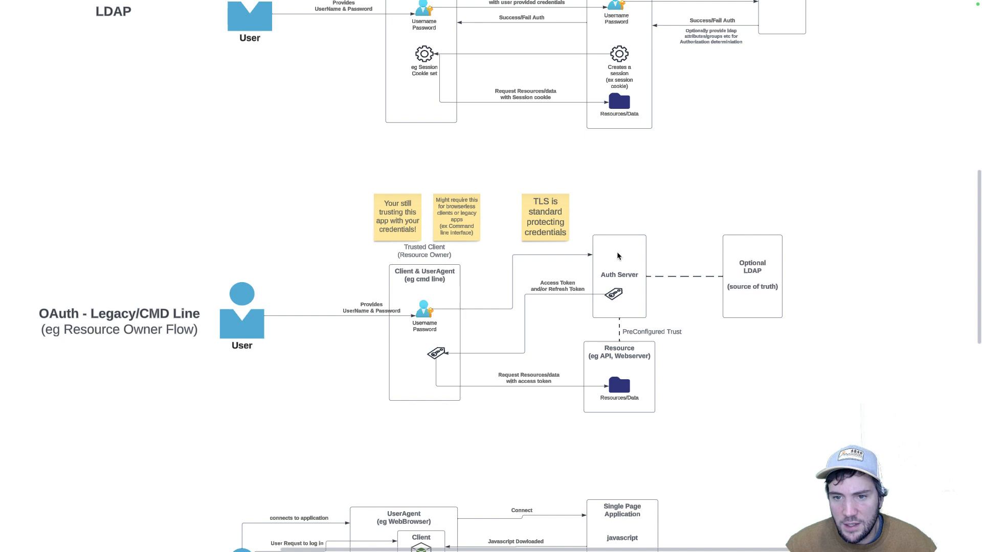
pyautogui.moveTo(685, 290)
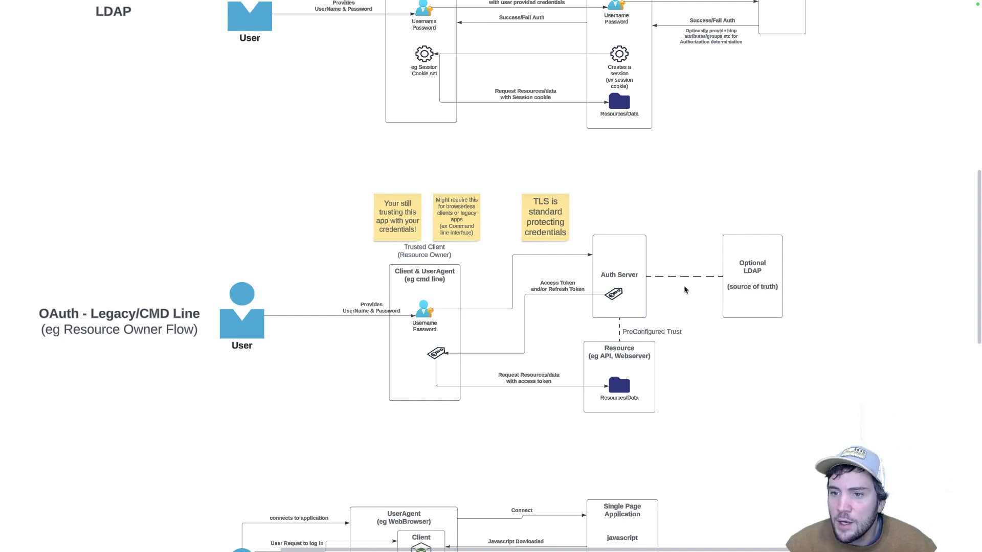
pyautogui.moveTo(804, 269)
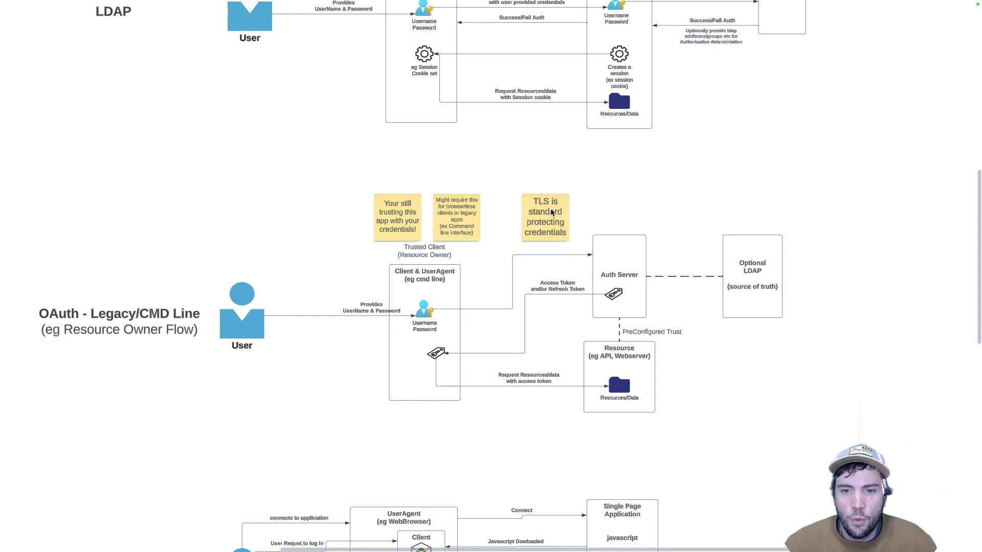
pyautogui.moveTo(596, 229)
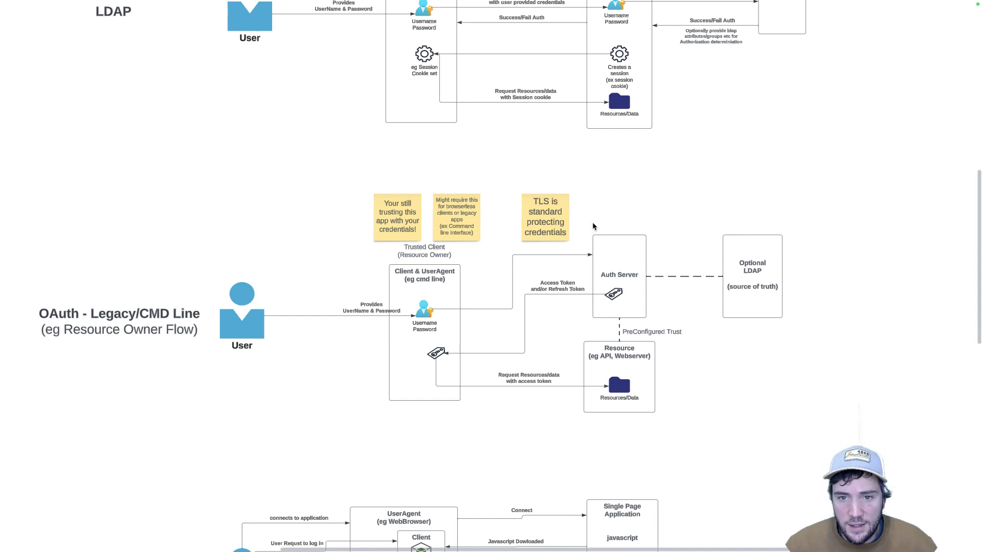
pyautogui.moveTo(559, 211)
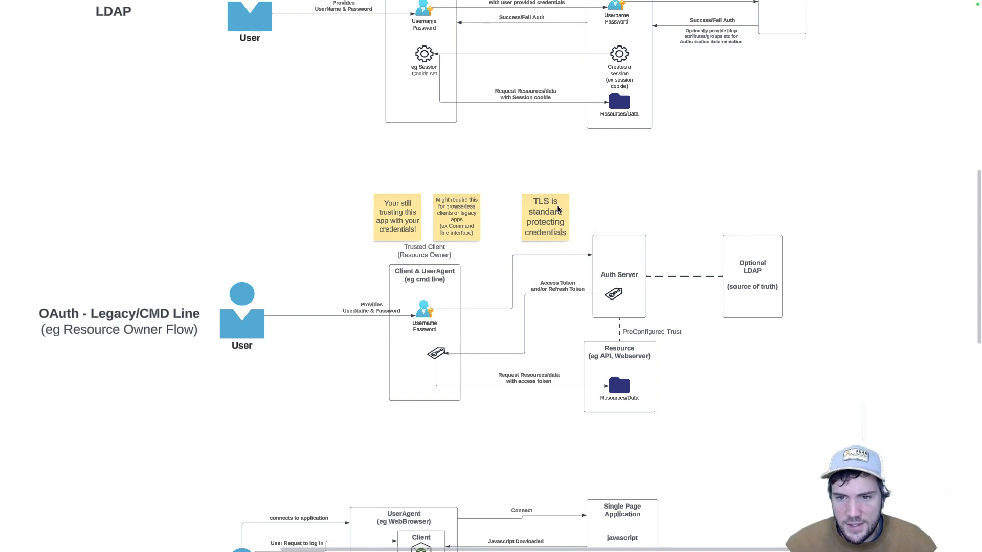
pyautogui.moveTo(537, 245)
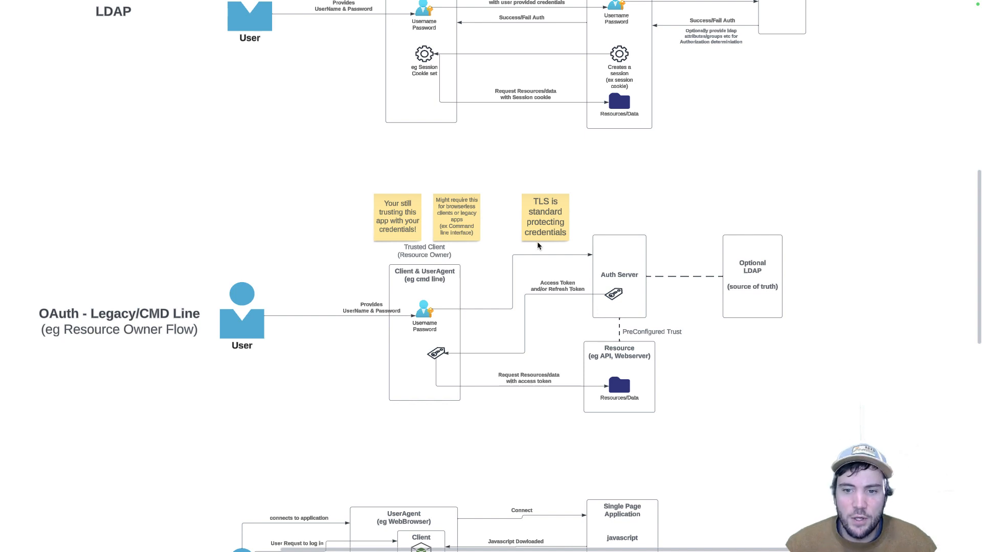
pyautogui.moveTo(514, 262)
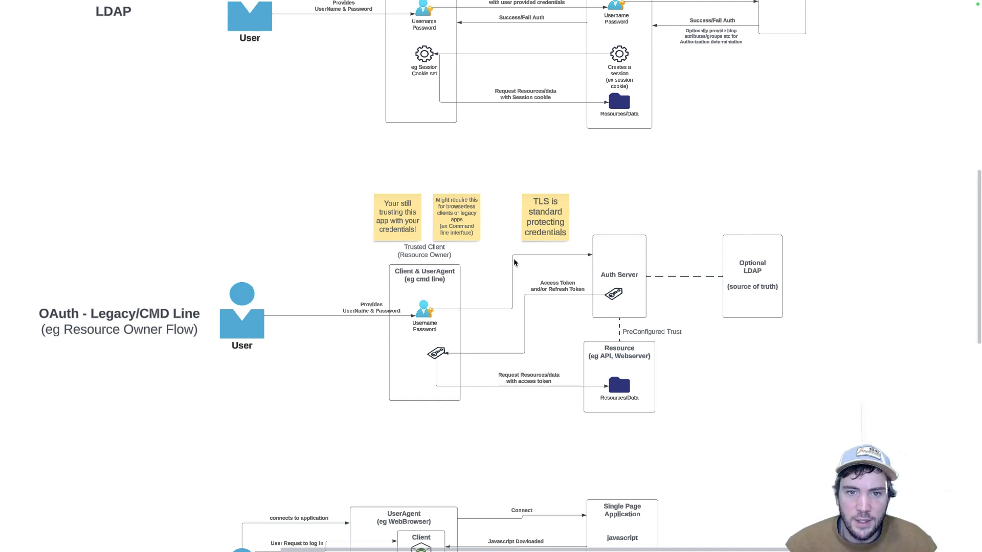
pyautogui.moveTo(574, 309)
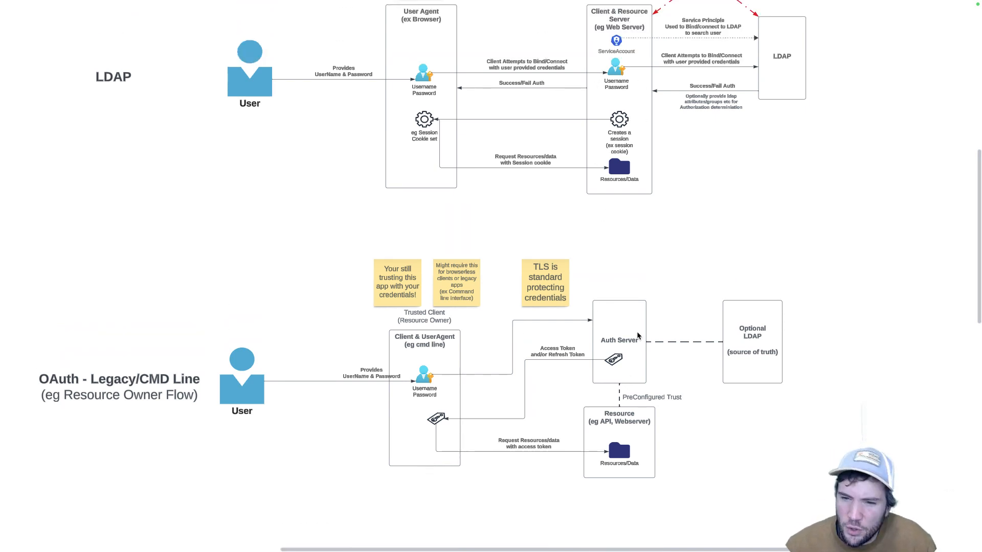
pyautogui.moveTo(619, 428)
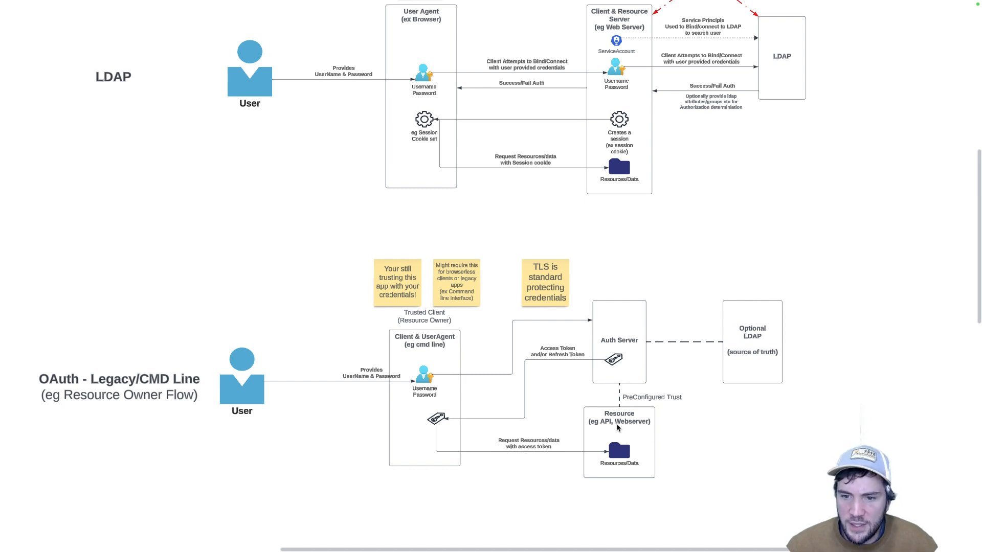
pyautogui.moveTo(403, 396)
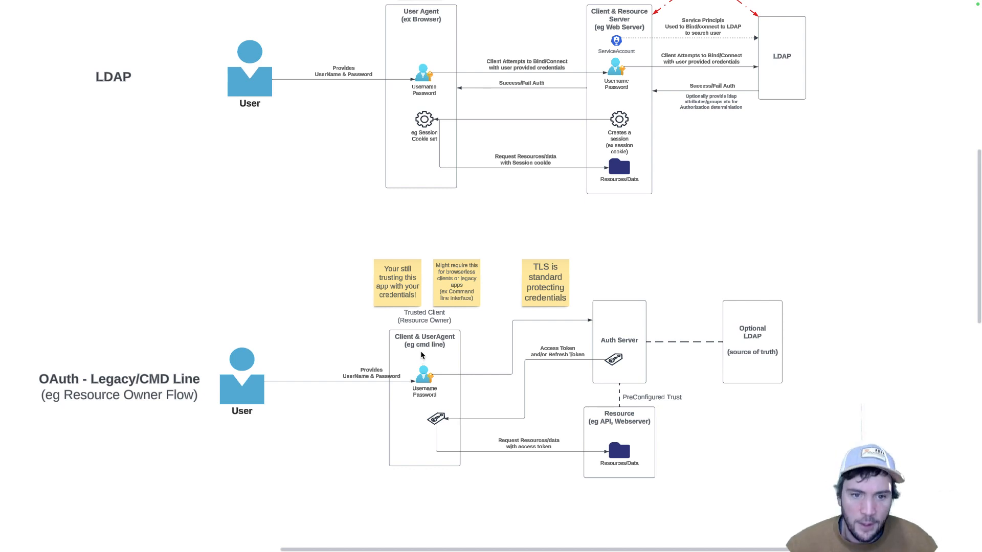
pyautogui.scroll(-3)
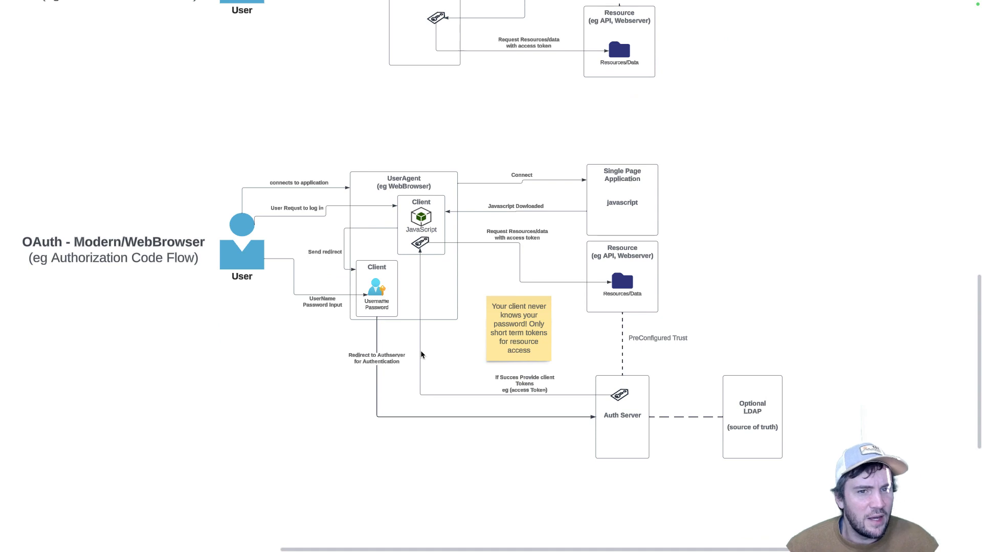
pyautogui.moveTo(763, 289)
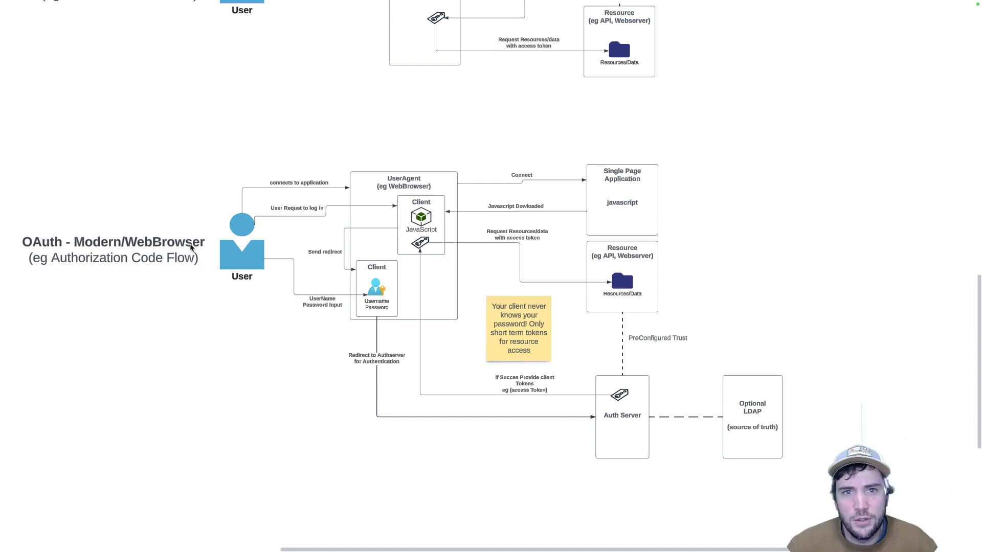
pyautogui.moveTo(245, 203)
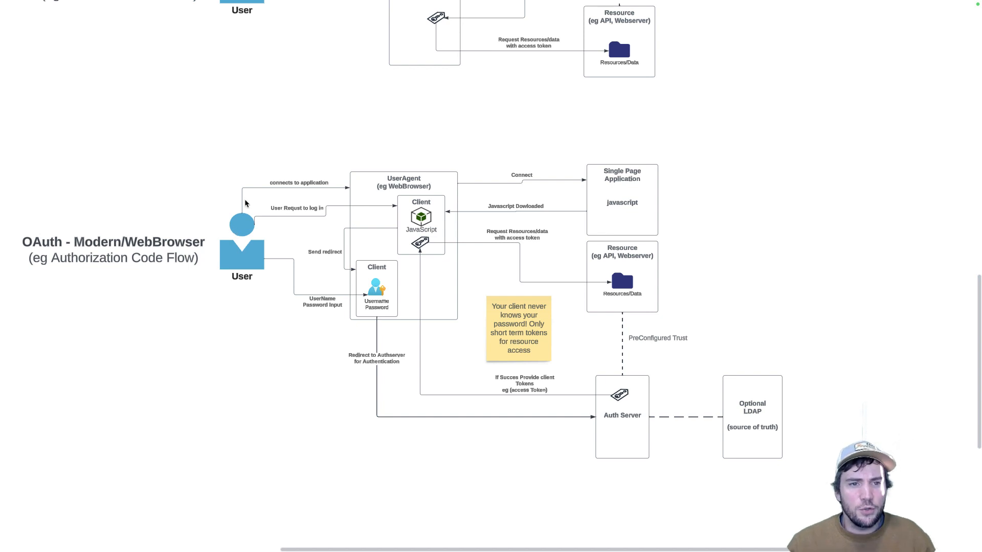
pyautogui.moveTo(379, 179)
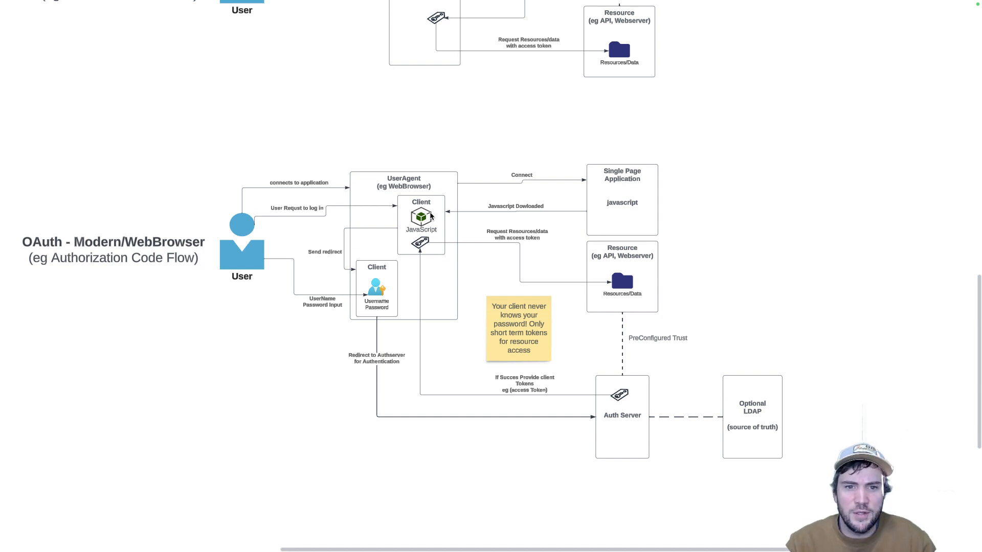
pyautogui.moveTo(336, 219)
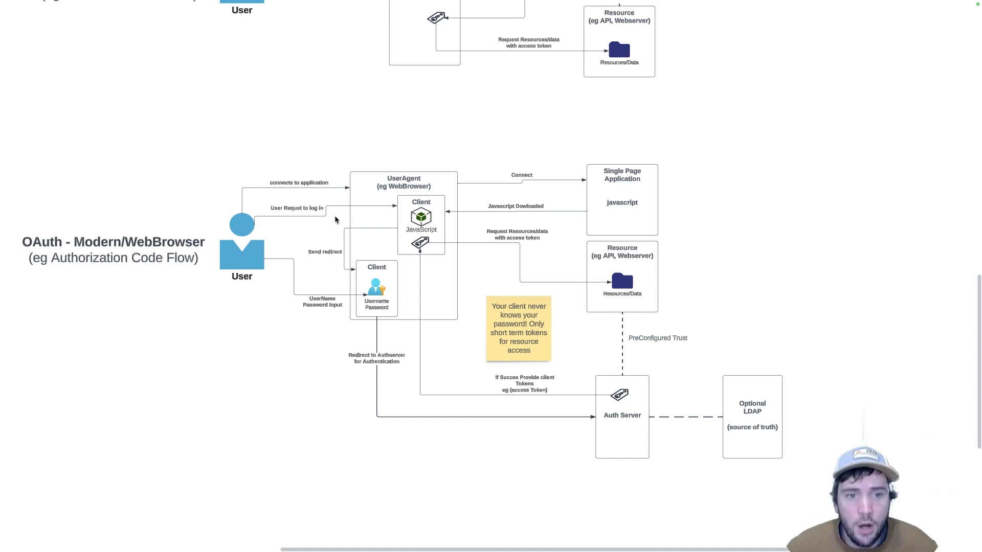
pyautogui.moveTo(350, 211)
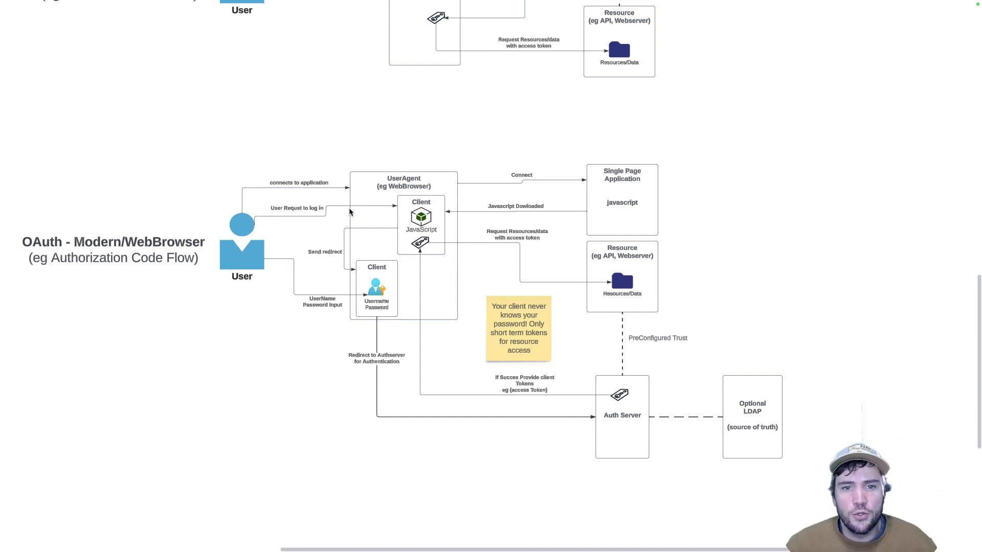
pyautogui.moveTo(405, 230)
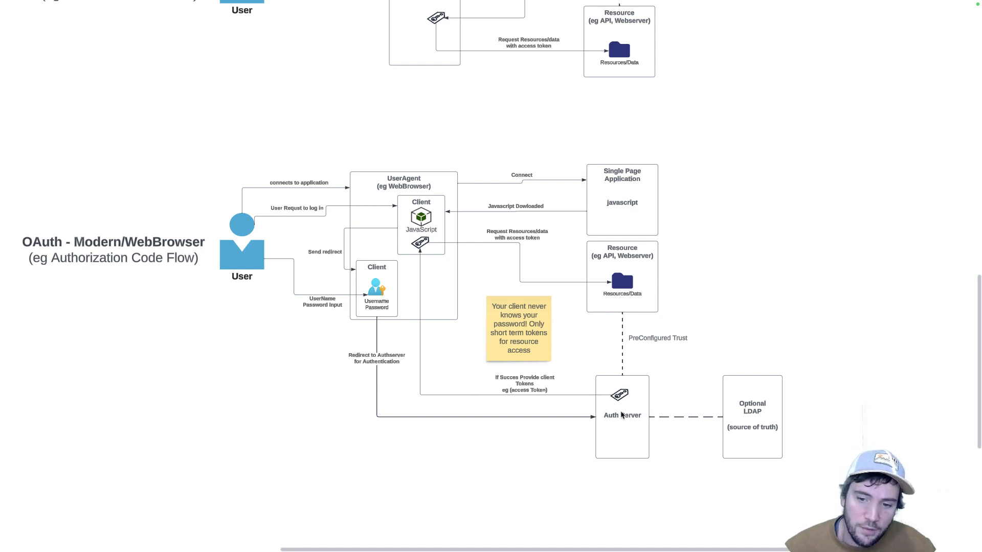
pyautogui.moveTo(136, 227)
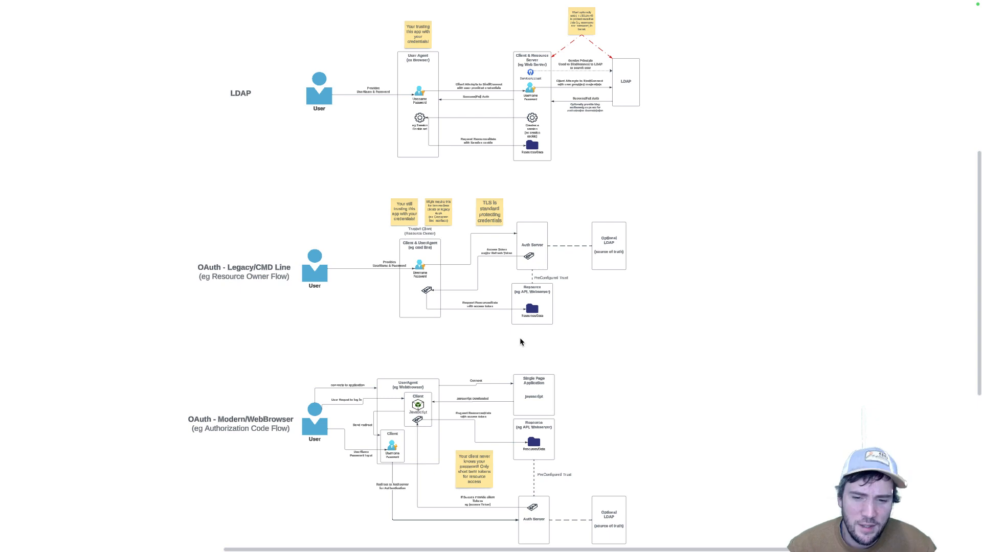
pyautogui.moveTo(546, 341)
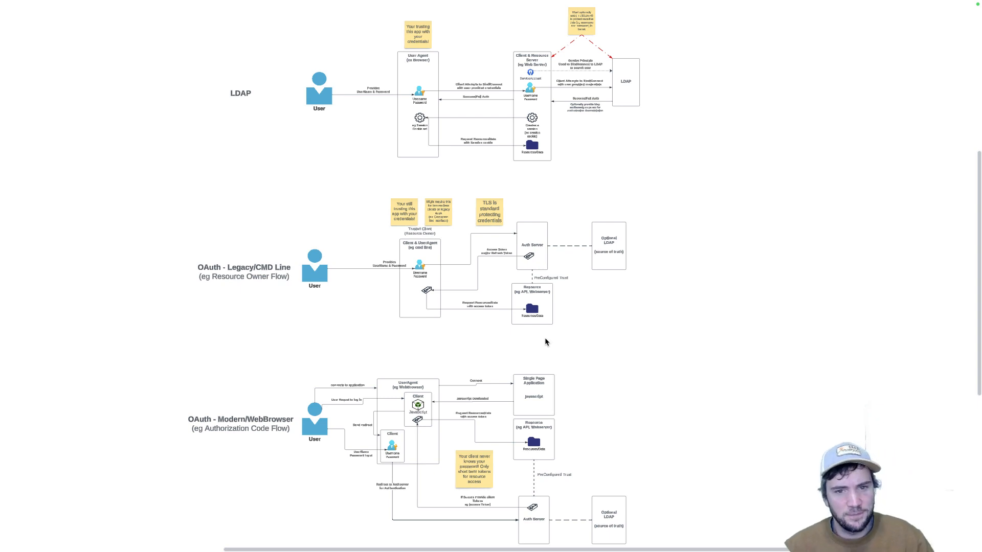